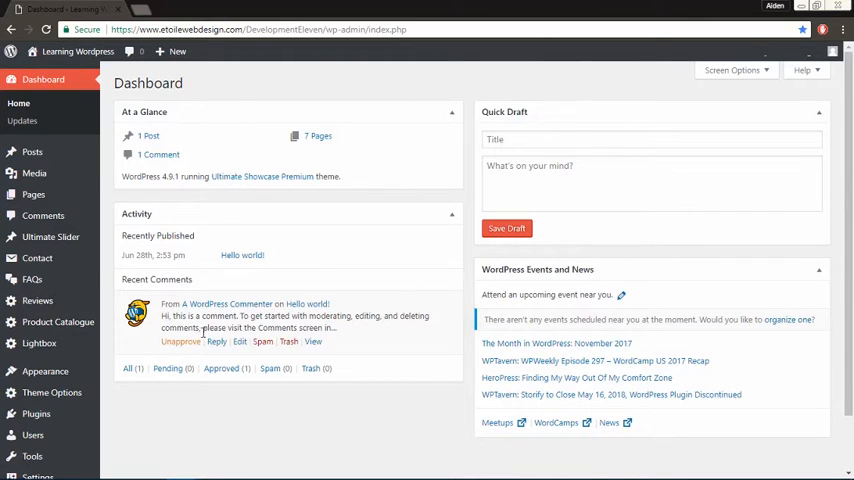
Reach the Main Catalogue's edit page under Product Catalogue, showing its Custom CSS box
left_click(58, 321)
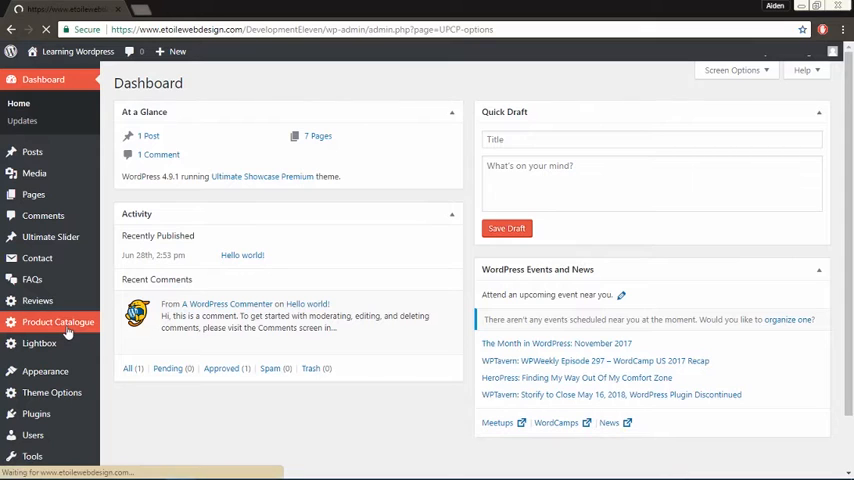
left_click(58, 321)
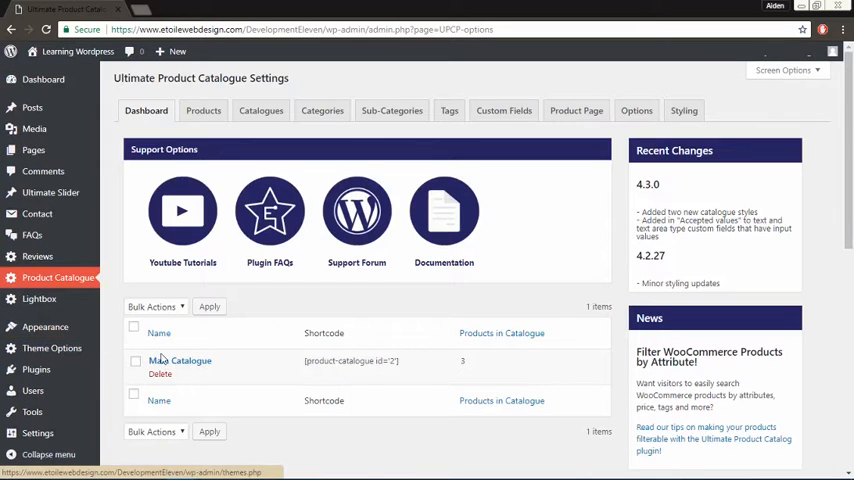
left_click(180, 360)
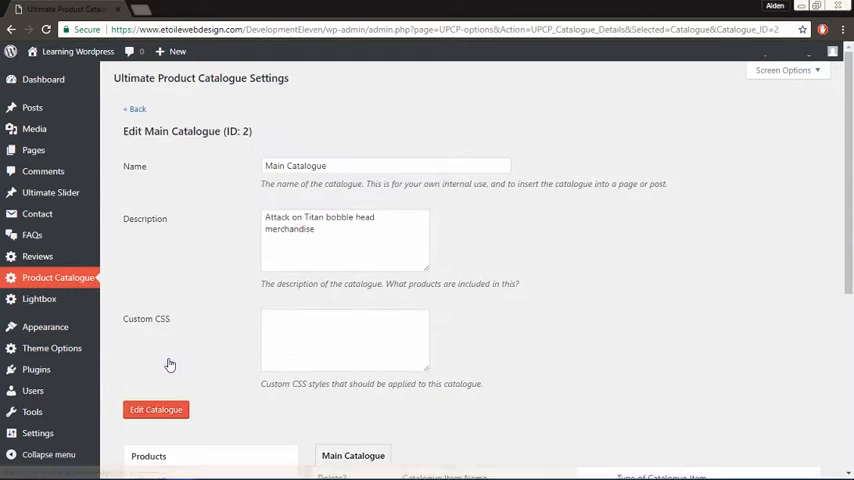
left_click(344, 340)
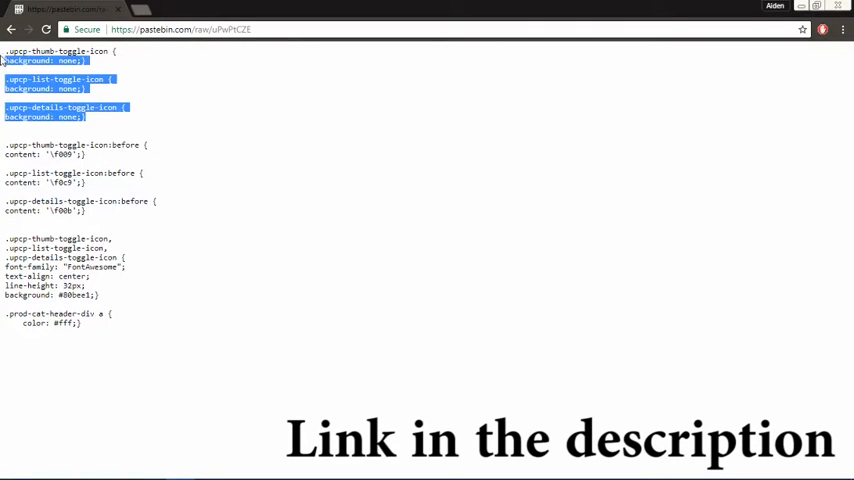
mouse_move(284, 126)
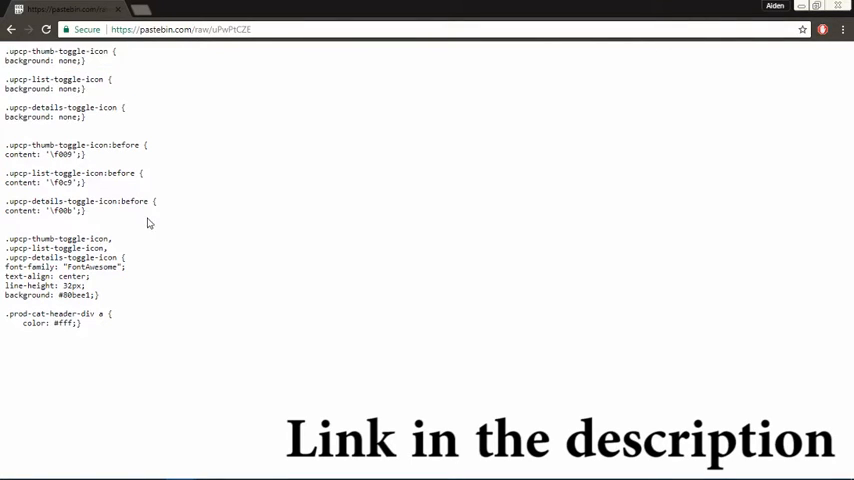
Highlight the shared FontAwesome, centred, blue-background icon rule in the raw CSS snippet
left_click_drag(5, 145, 87, 210)
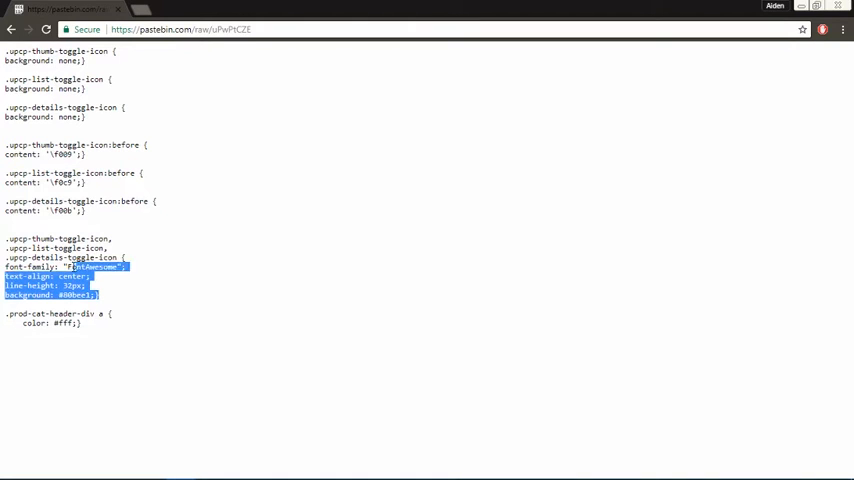
left_click_drag(100, 294, 5, 238)
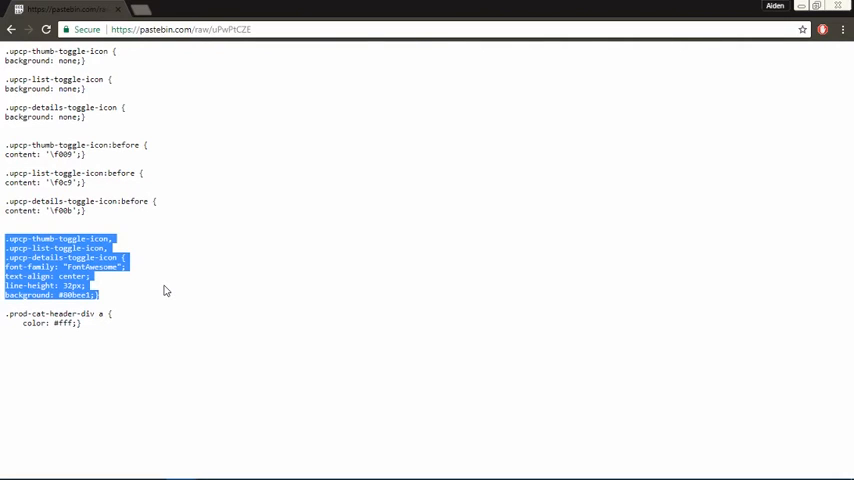
mouse_move(111, 316)
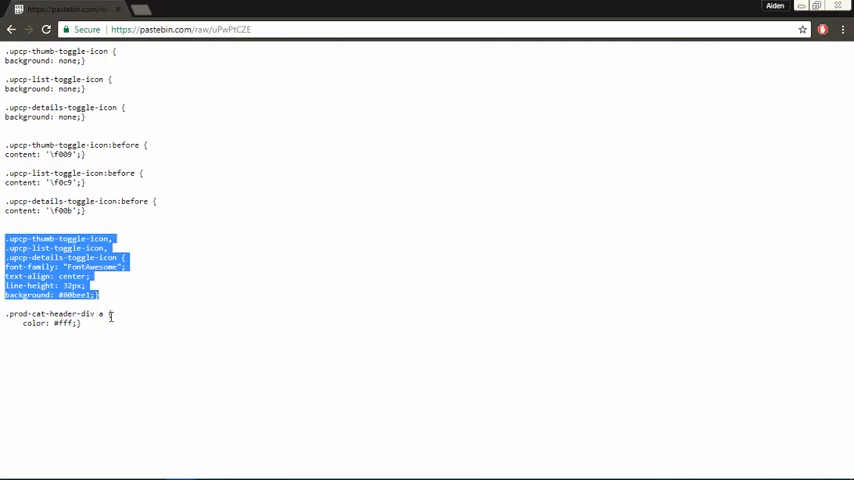
mouse_move(166, 290)
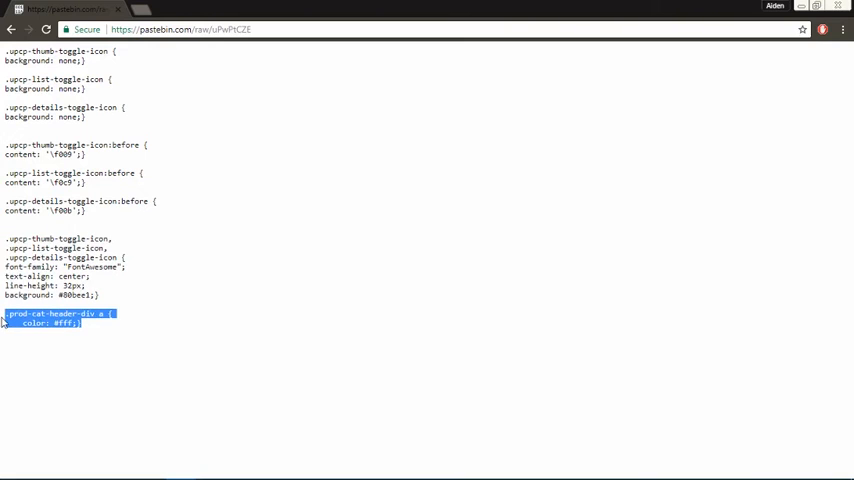
mouse_move(62, 349)
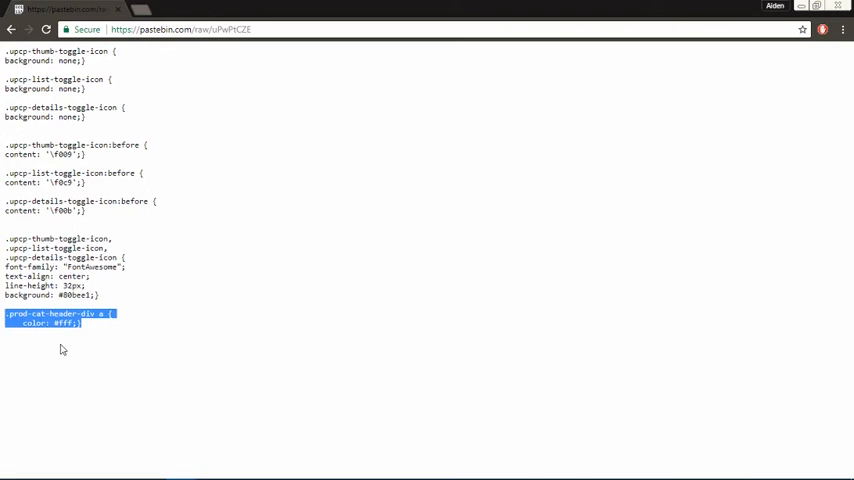